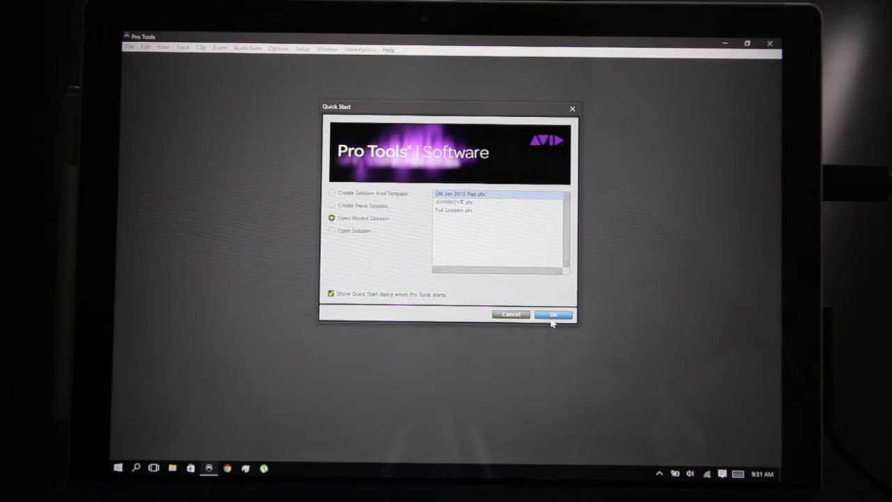
Open the recent session DM Jan 2015 Rap.ptx and dismiss the Session Notes warning.
left_click(553, 314)
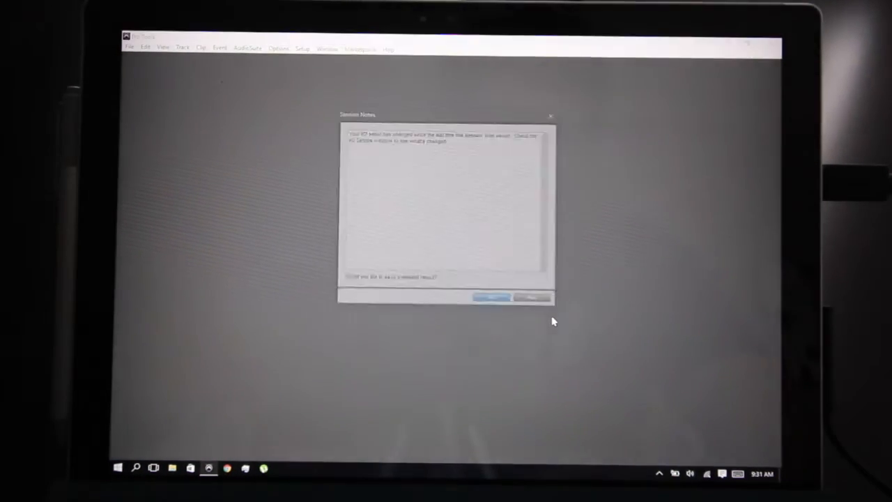
left_click(491, 297)
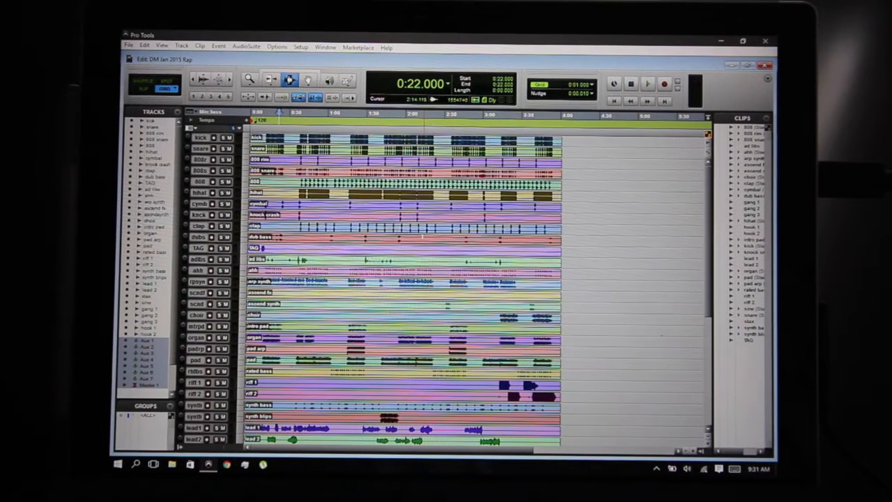
Play the rap session so the playhead advances from 22 to 28 seconds.
left_click(645, 84)
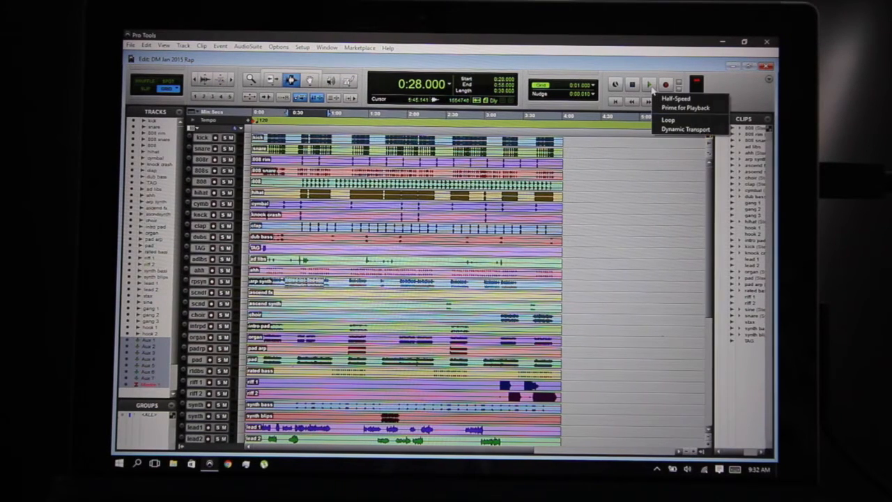
Switch the rap session from the Edit window to the Mix window.
left_click(647, 84)
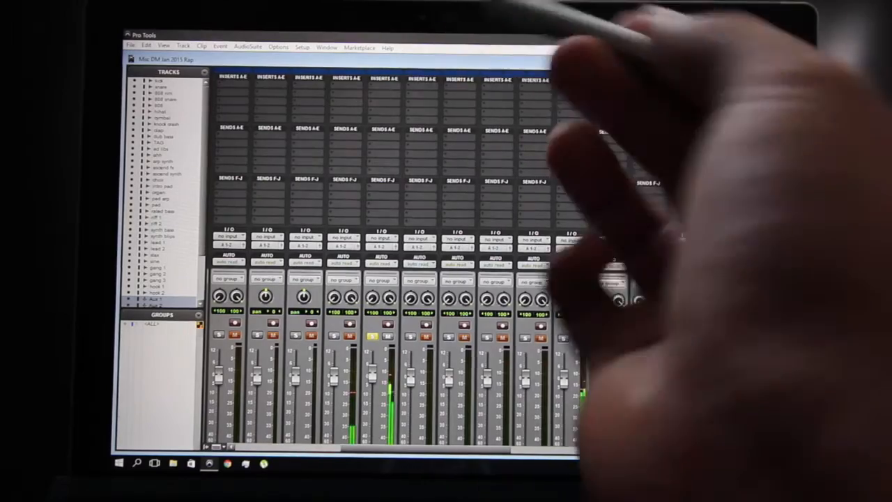
Load the EQ3 7-Band plug-in on Insert A of the fifth channel.
left_click(383, 77)
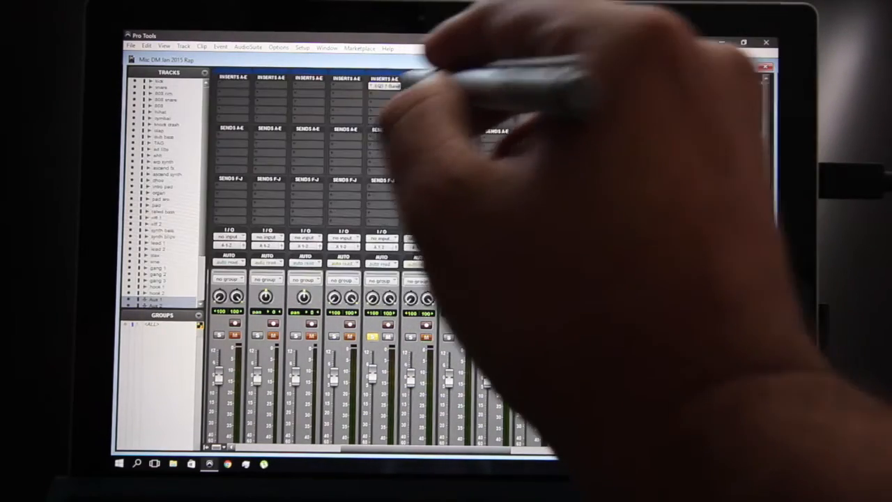
Add a Dynamics expander on Insert B below the EQ.
left_click(382, 77)
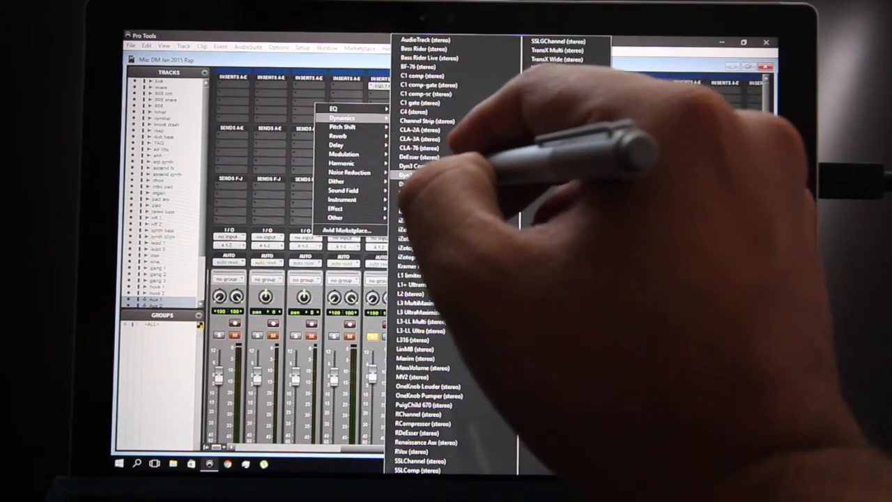
left_click(414, 166)
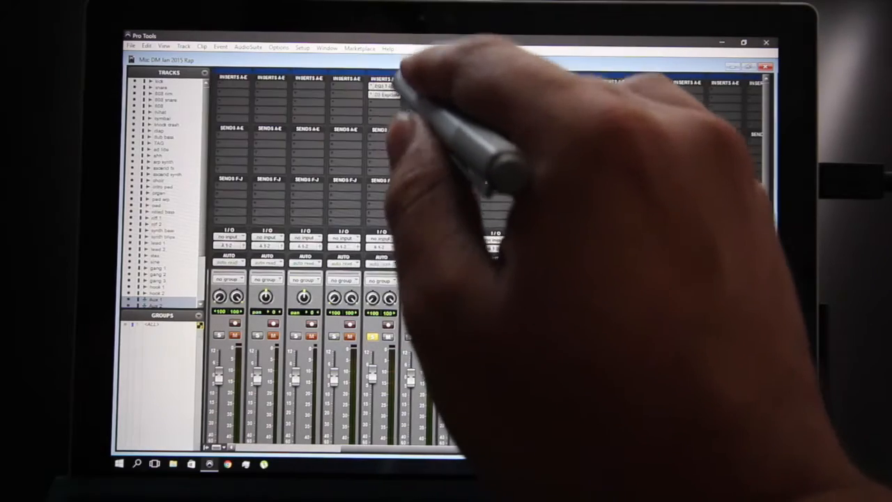
left_click(385, 85)
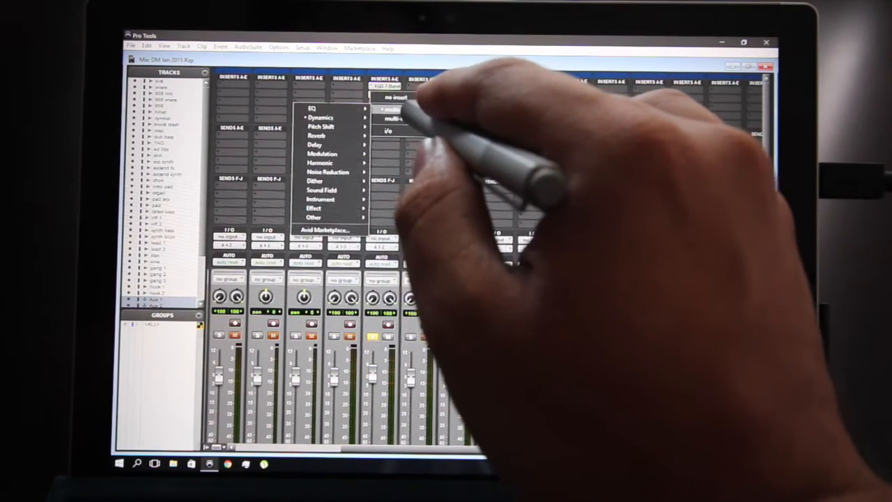
mouse_move(320, 117)
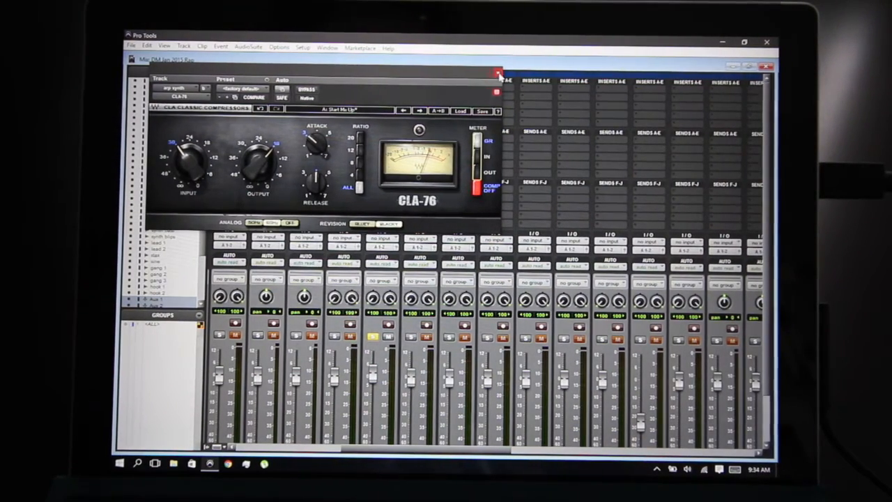
Close the CLA-76 compressor plug-in window on the arp synth channel.
left_click(499, 74)
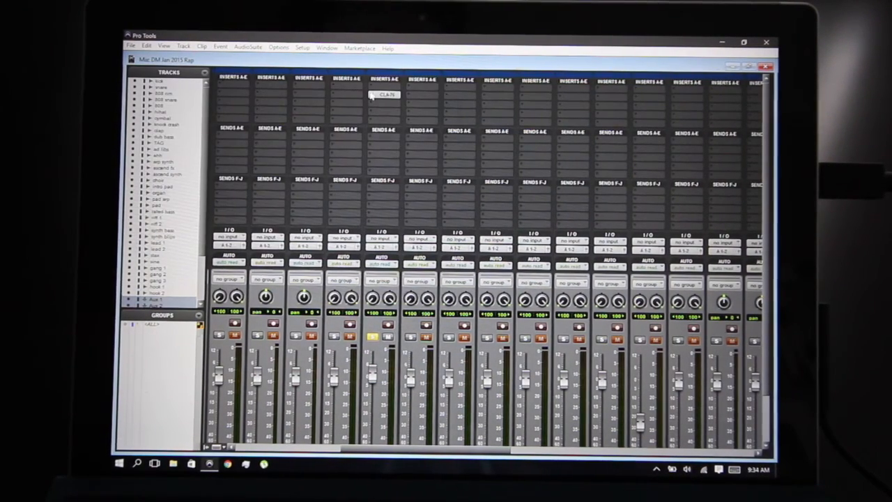